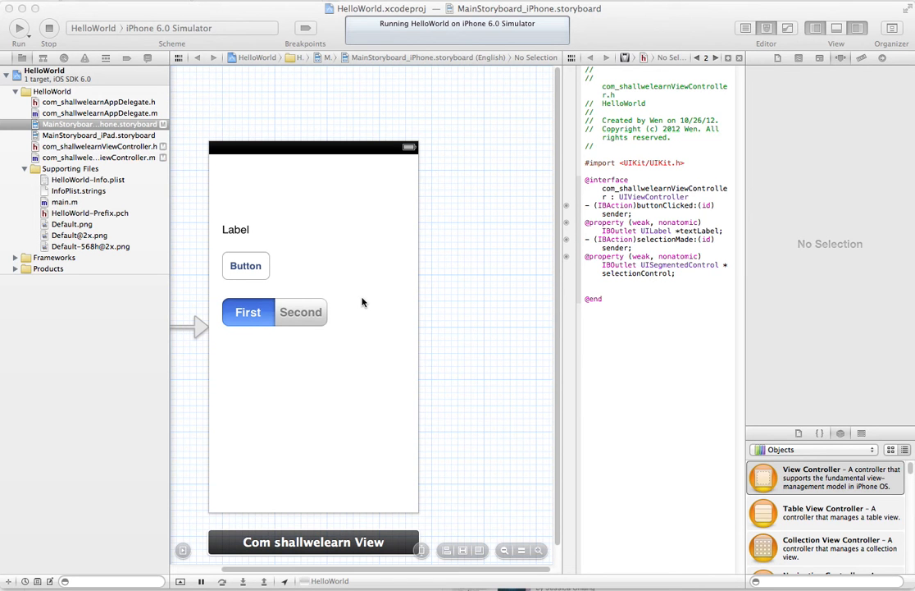
mouse_move(357, 302)
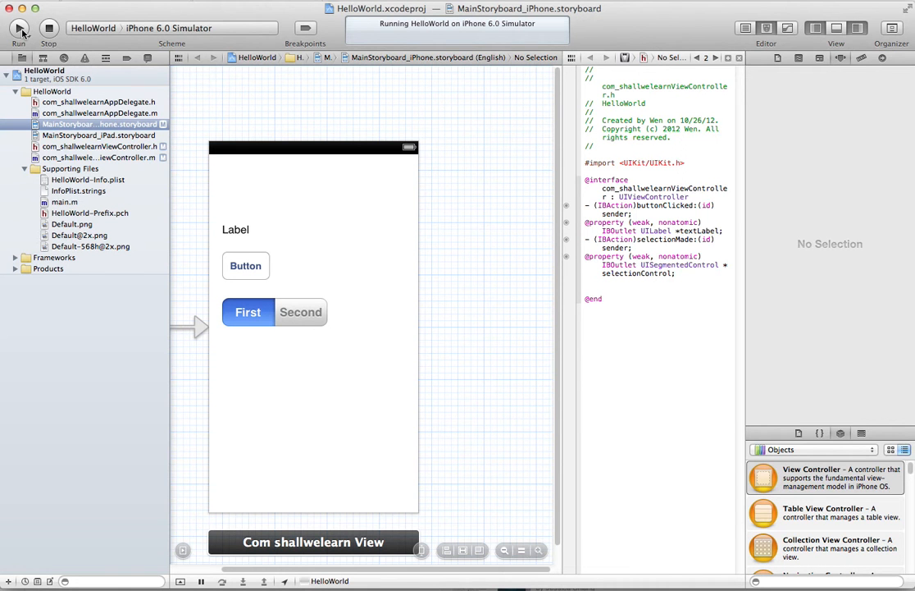
mouse_move(19, 27)
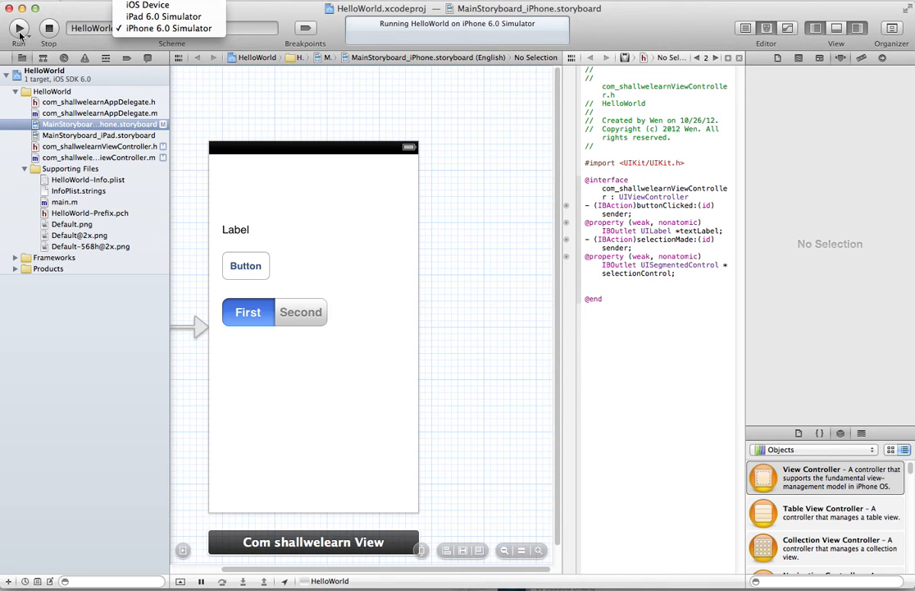
Target the iPhone 6.0 Simulator and build-and-run HelloWorld into it
click(168, 26)
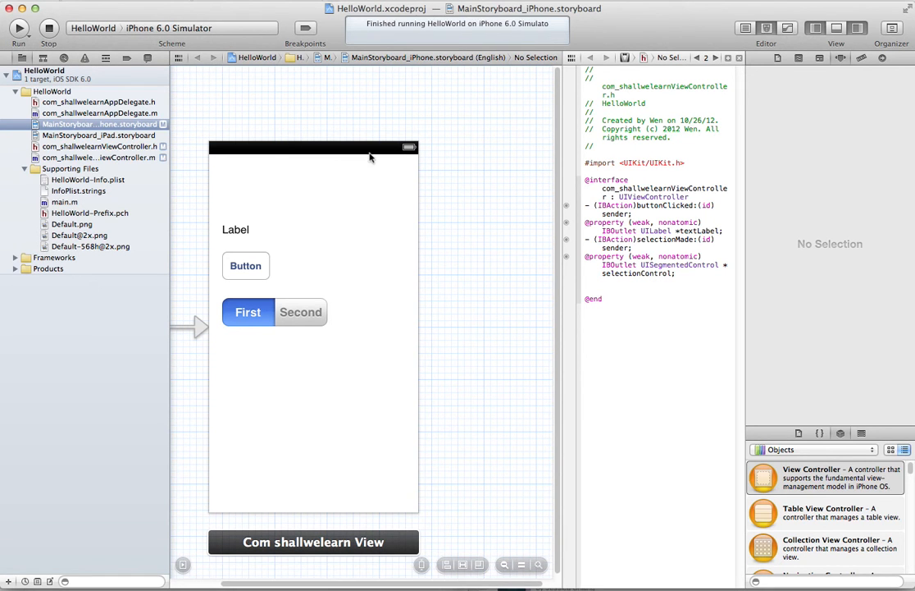
click(20, 25)
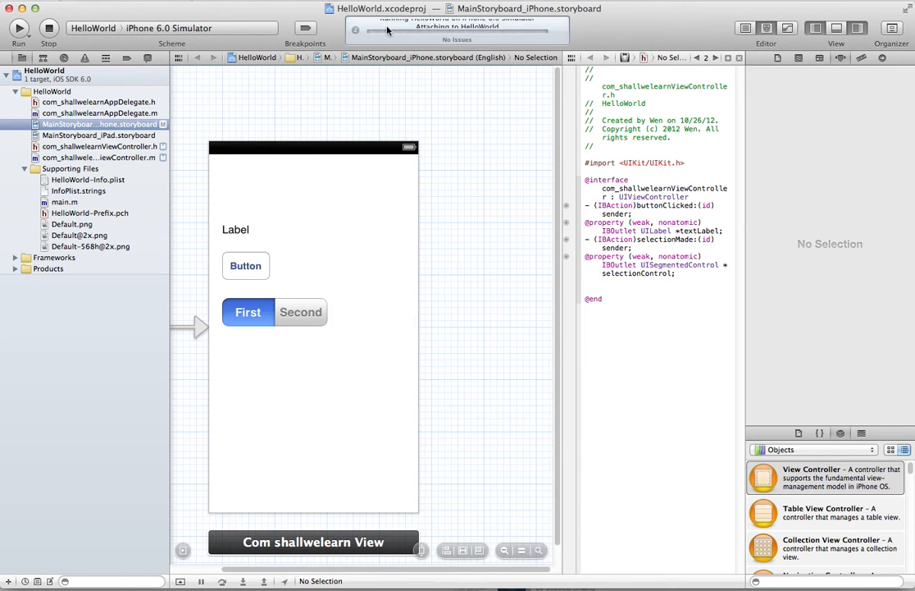
click(18, 26)
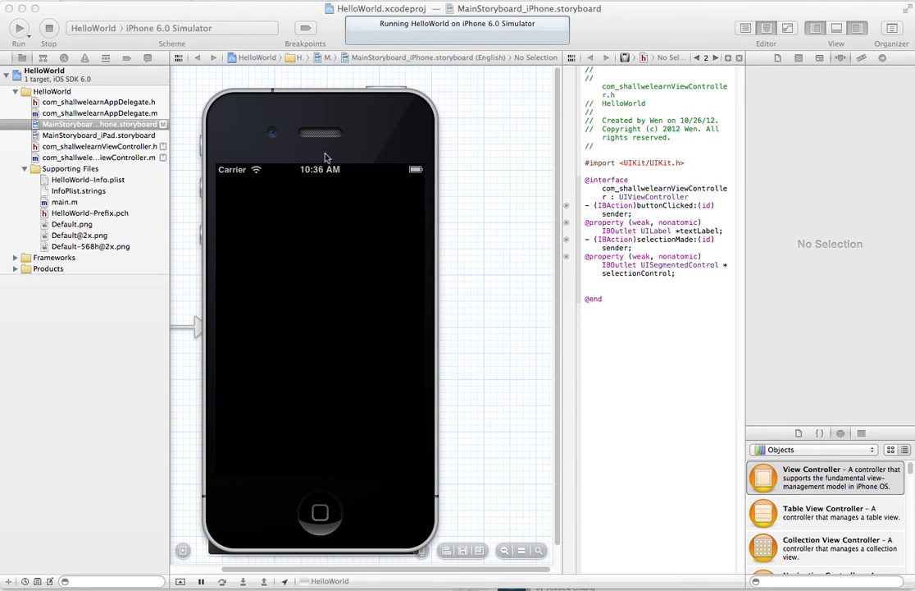
mouse_move(269, 226)
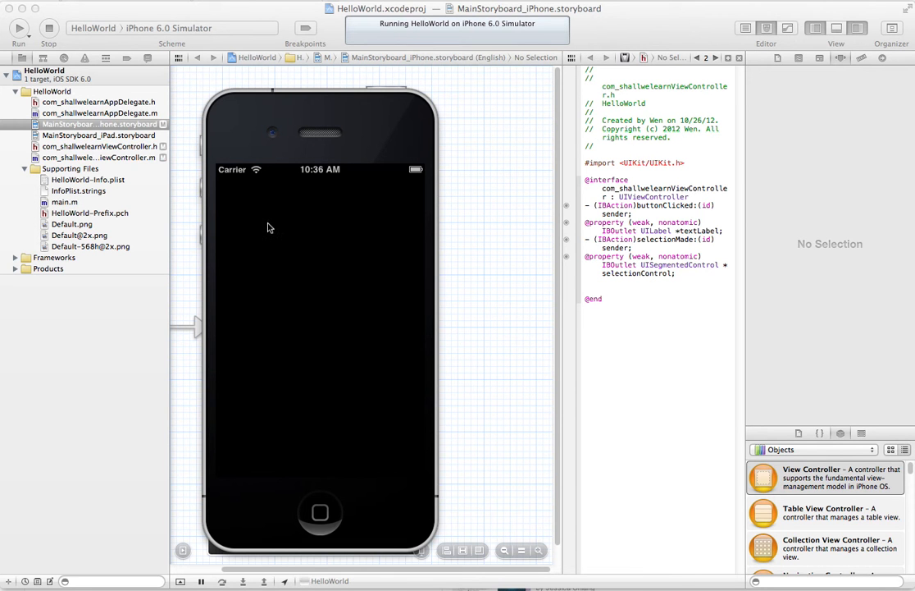
mouse_move(276, 199)
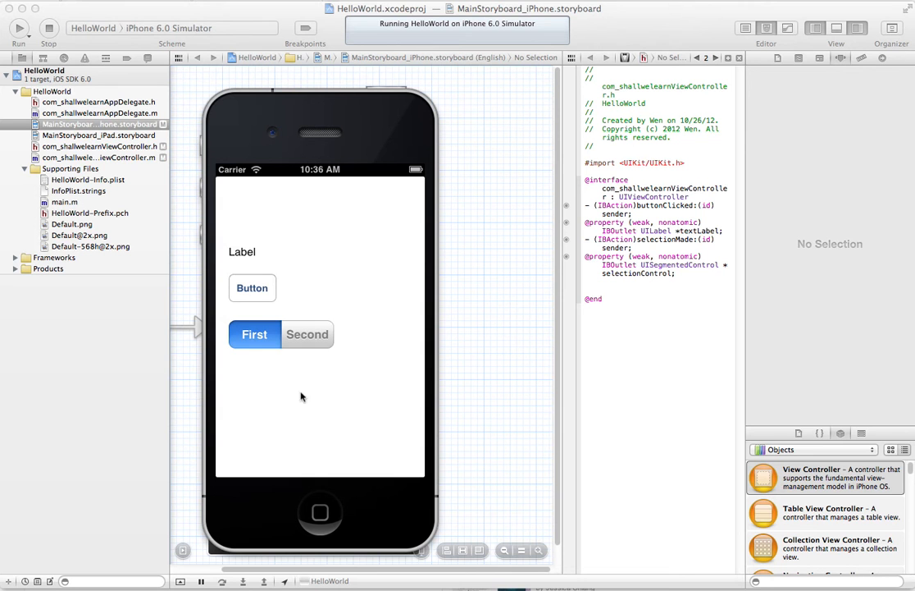
mouse_move(256, 230)
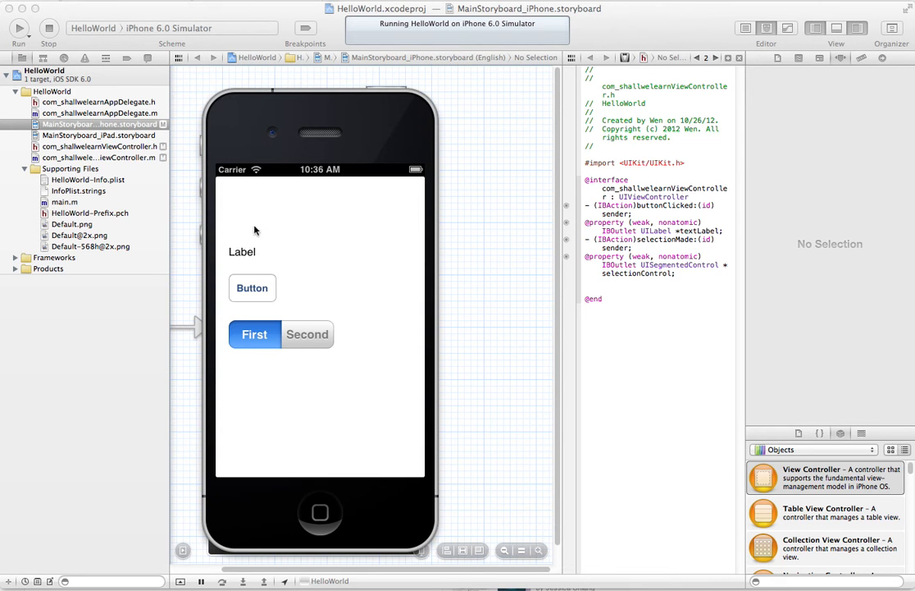
mouse_move(240, 240)
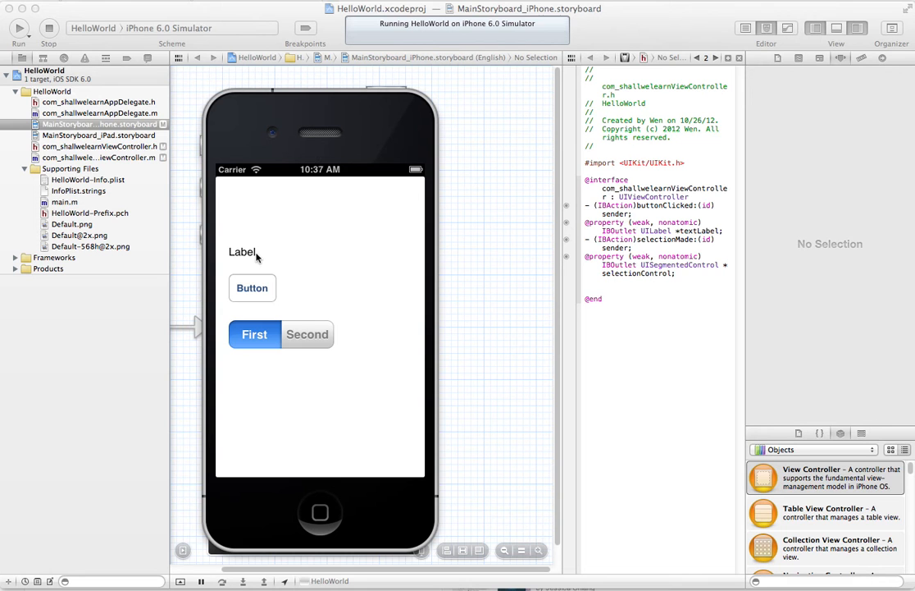
mouse_move(250, 263)
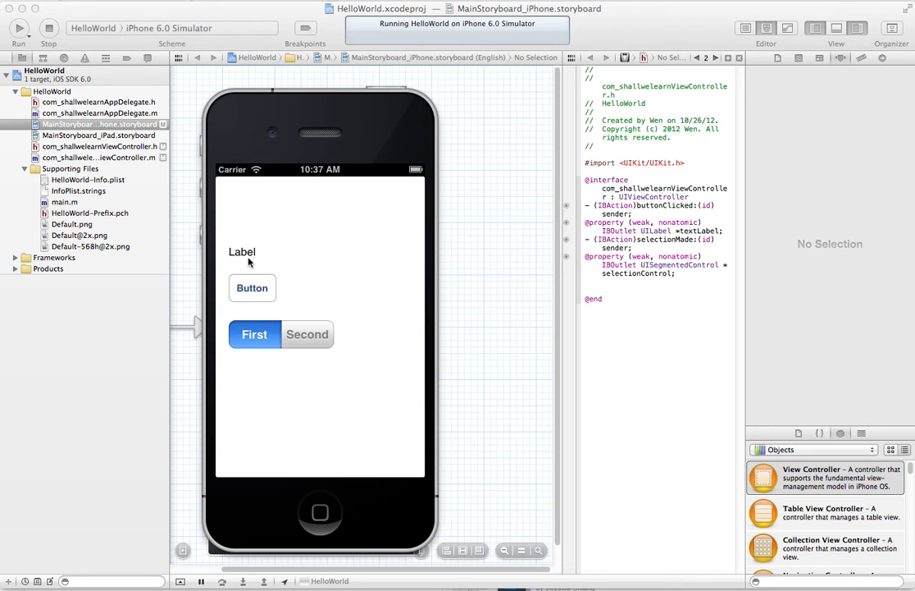
mouse_move(266, 298)
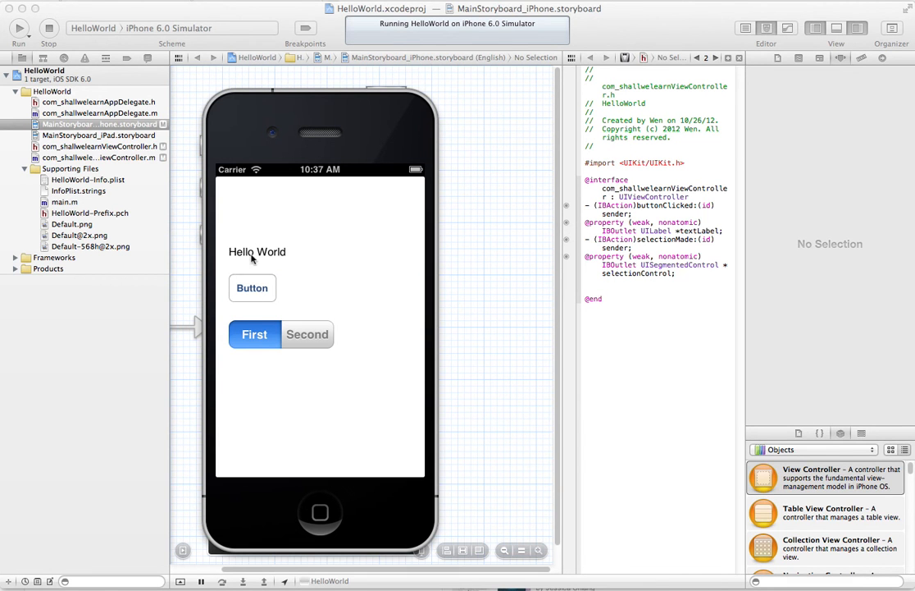
Switch the segmented control to Second then First, updating the label text each time
click(255, 334)
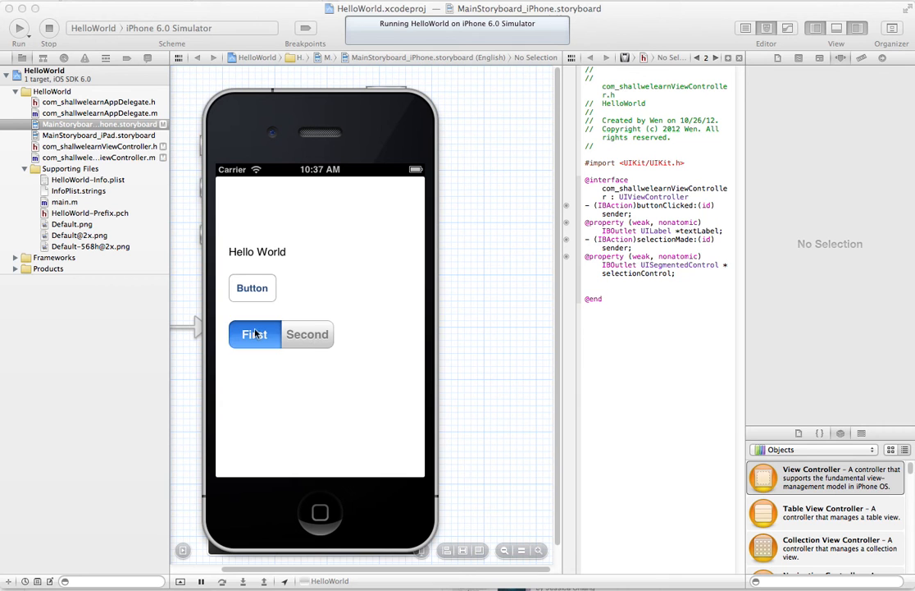
click(307, 334)
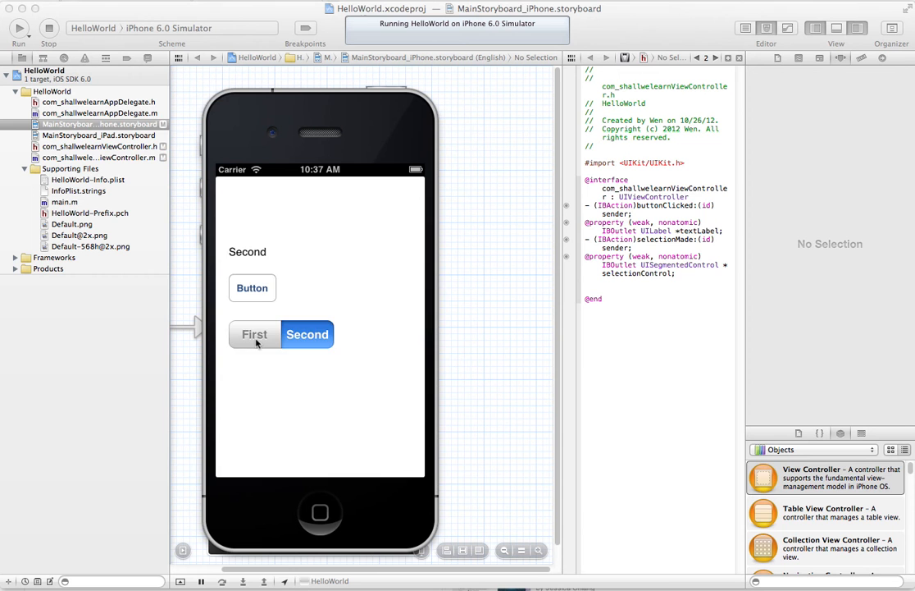
click(254, 335)
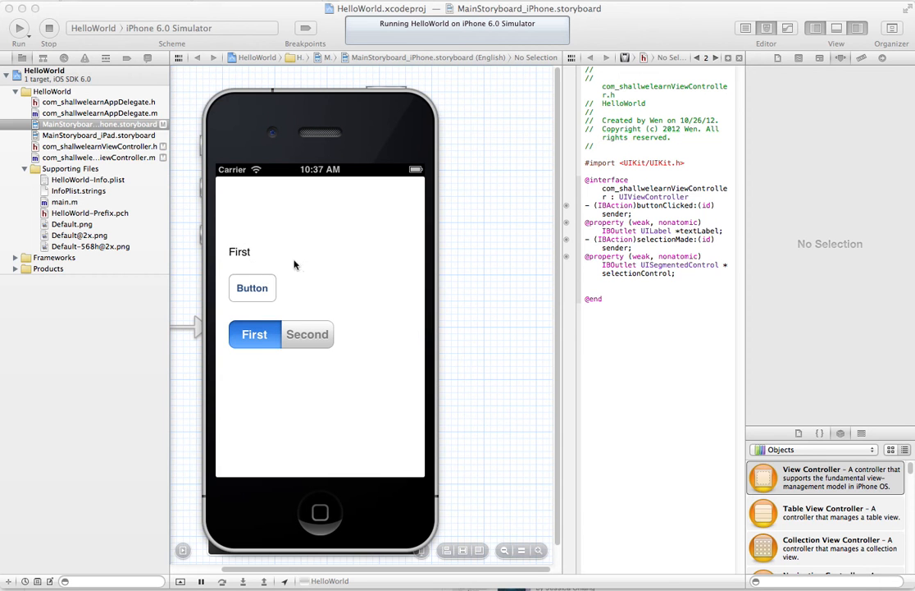
mouse_move(315, 158)
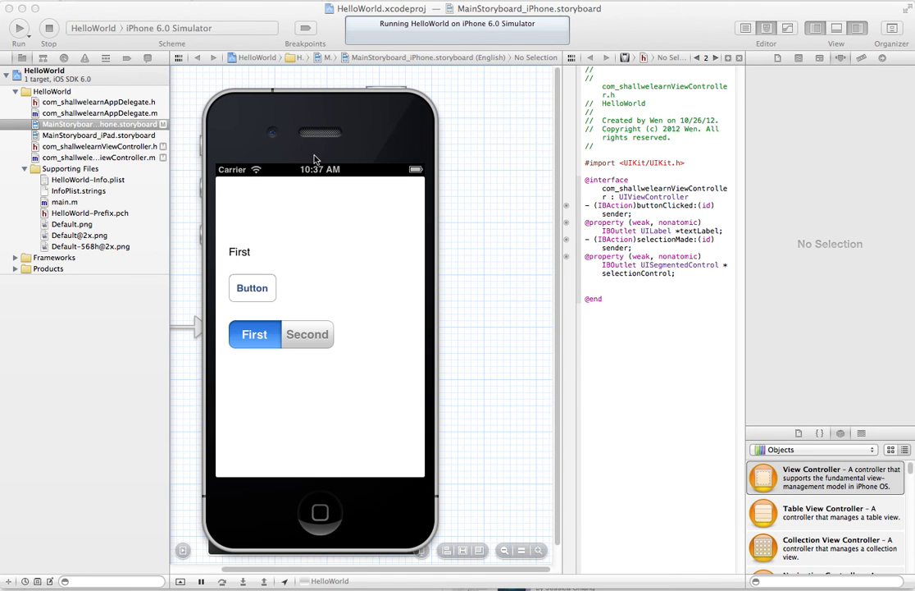
mouse_move(249, 136)
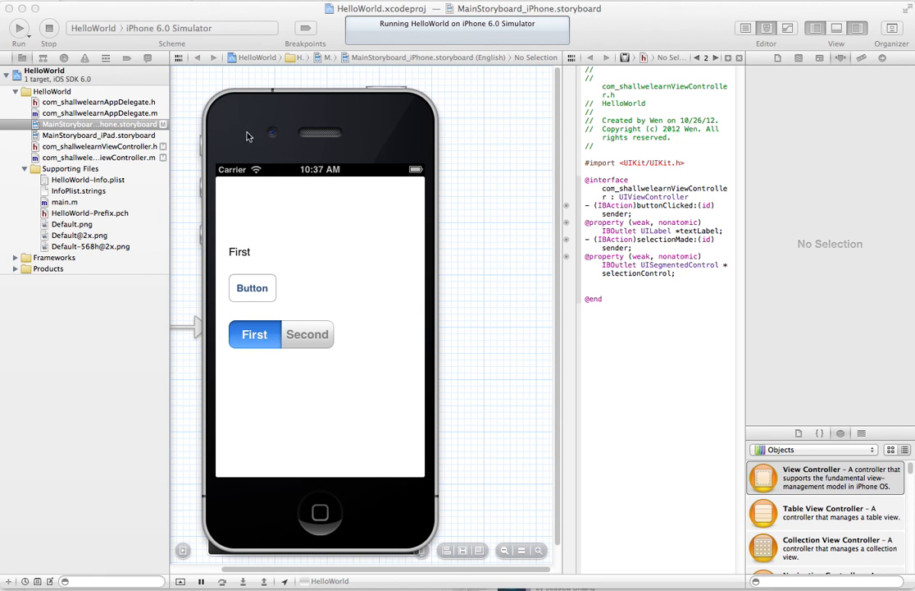
mouse_move(335, 516)
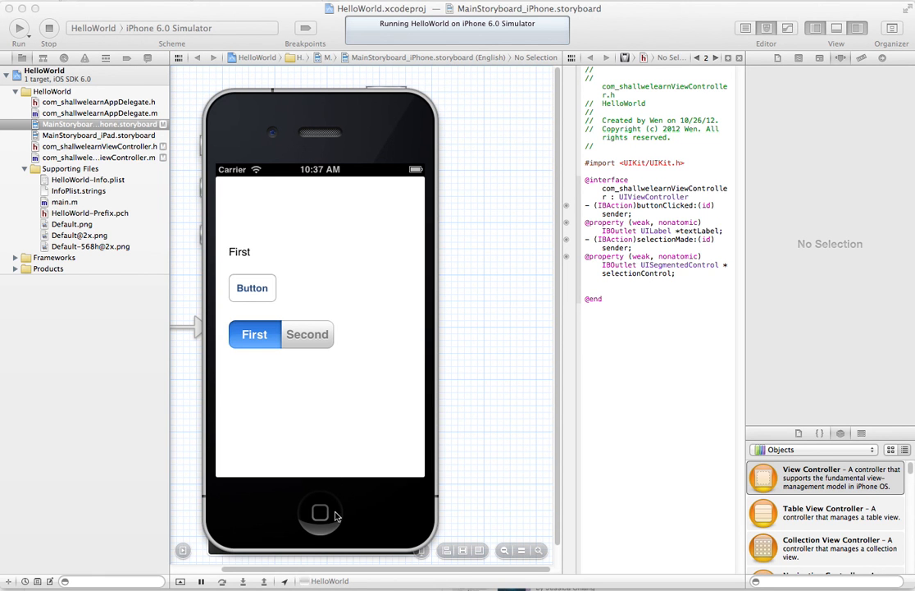
mouse_move(318, 510)
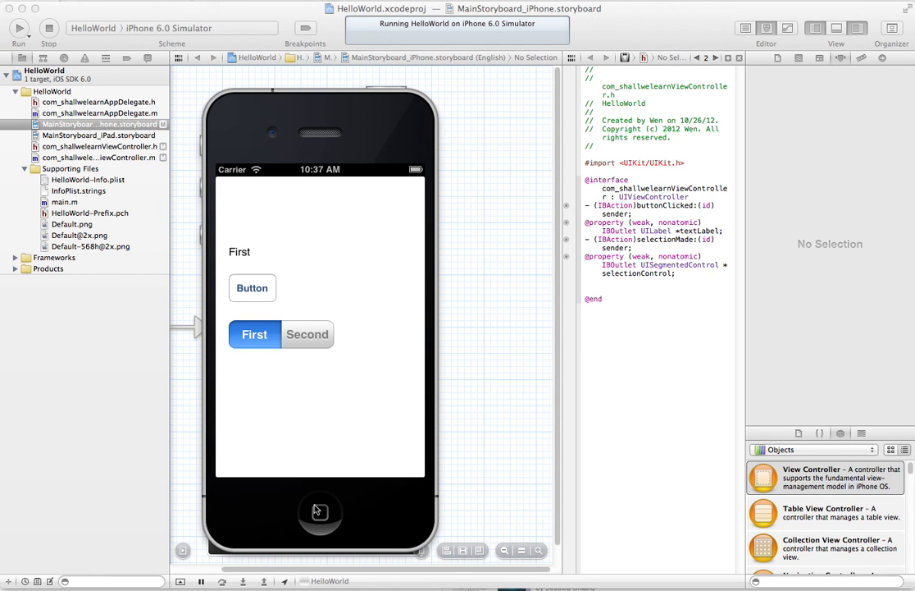